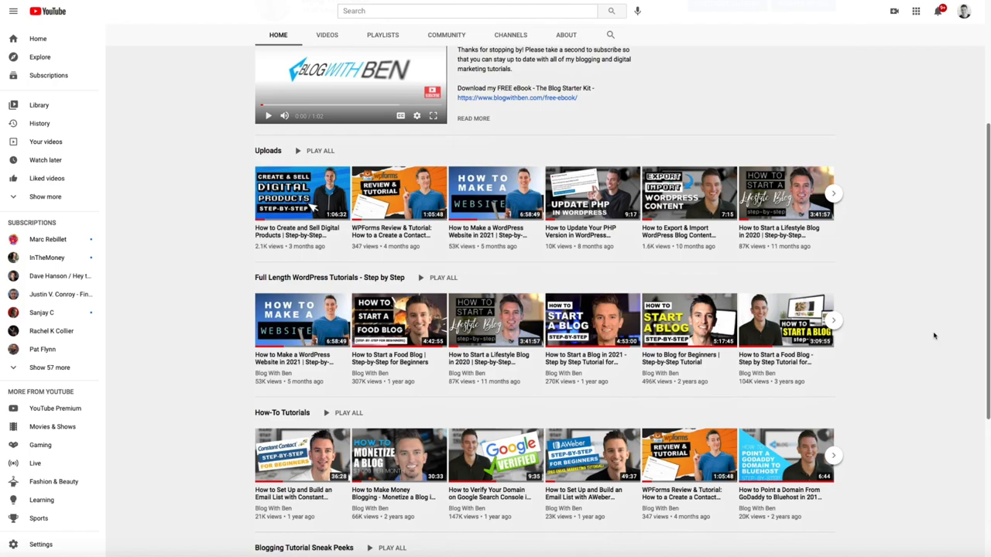
Step: Browse down the Blog With Ben channel's video list
{"action": "scroll", "scroll_direction": "down", "scroll_amount": 3}
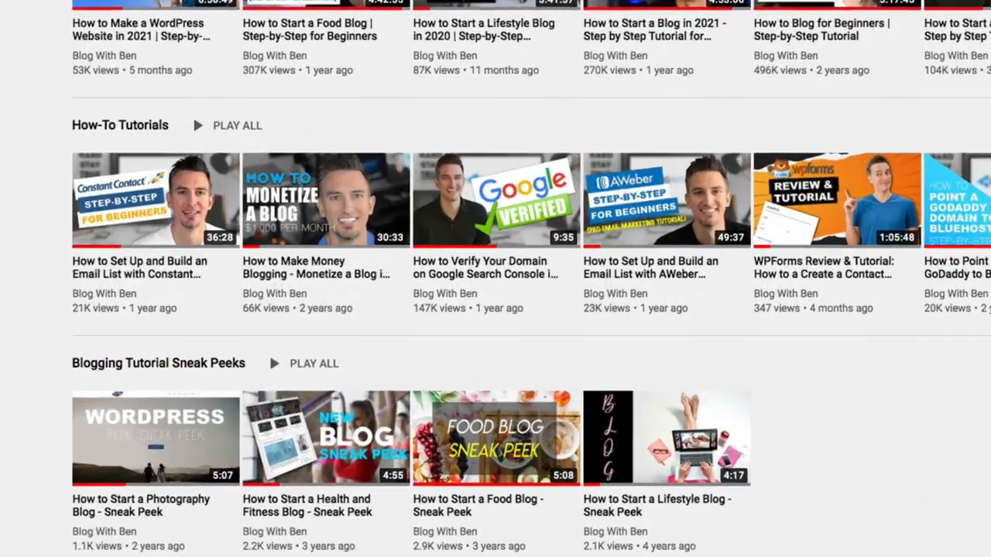
{"action": "mouse_move", "coordinate": [495, 200]}
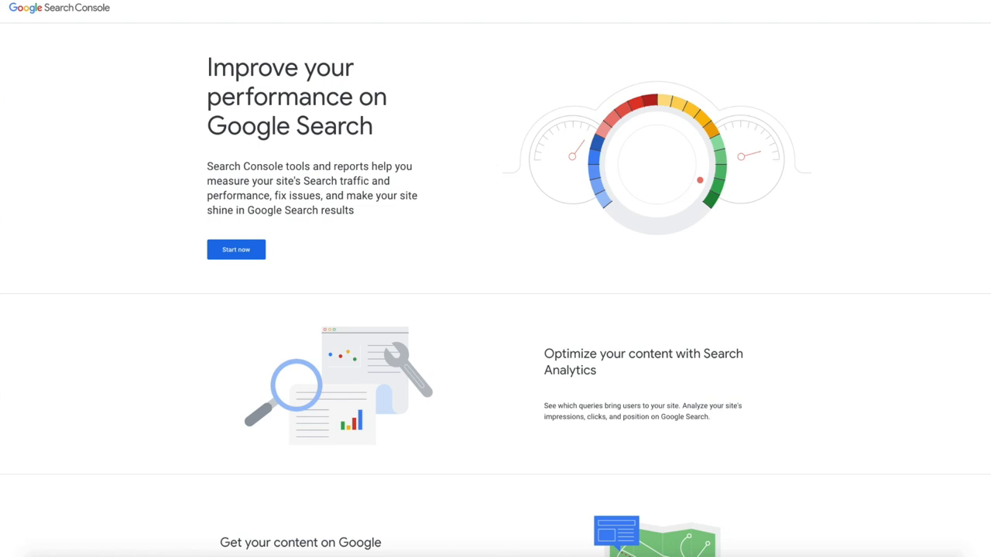
Step: Enter Search Console via Start now and choose Add property from the property dropdown
{"action": "left_click", "coordinate": [236, 249]}
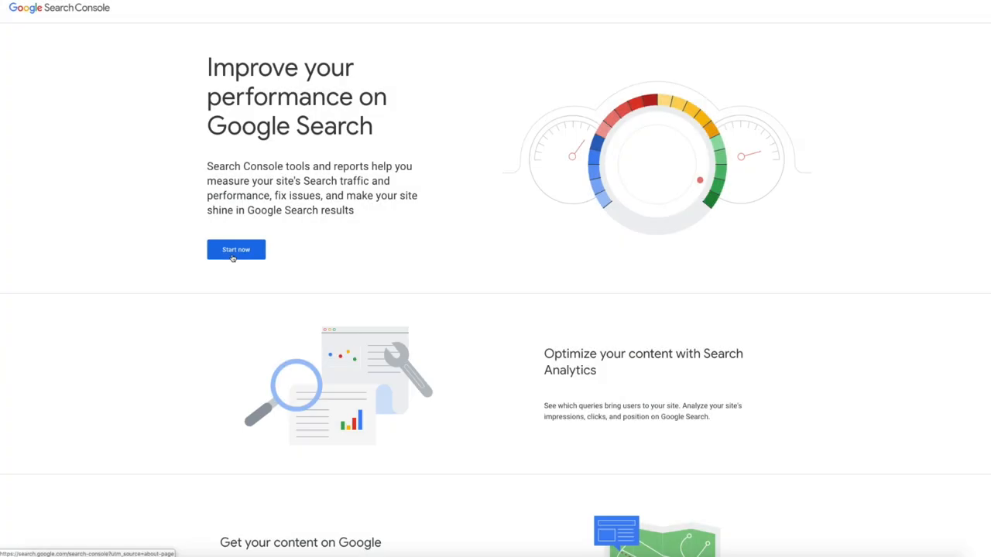
{"action": "left_click", "coordinate": [236, 249]}
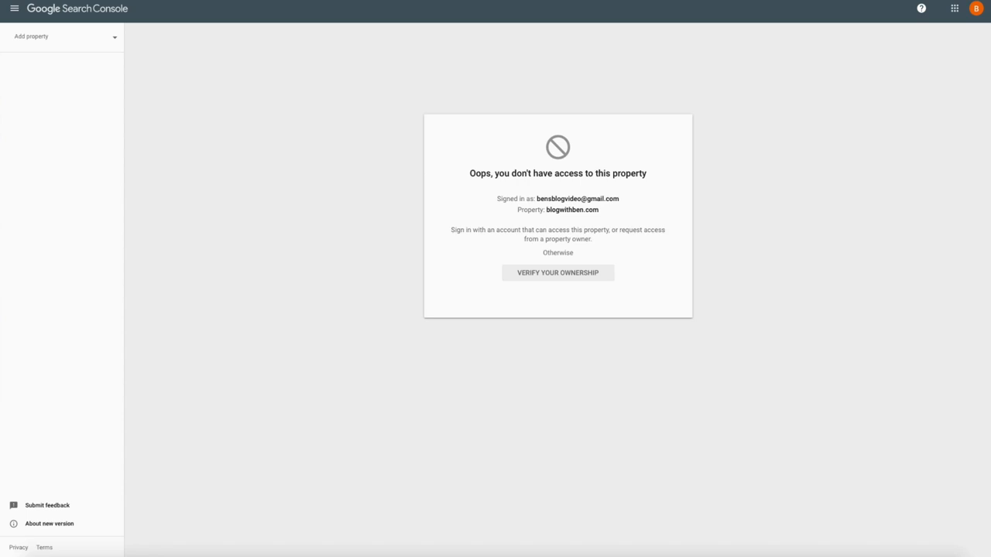
{"action": "left_click", "coordinate": [81, 37]}
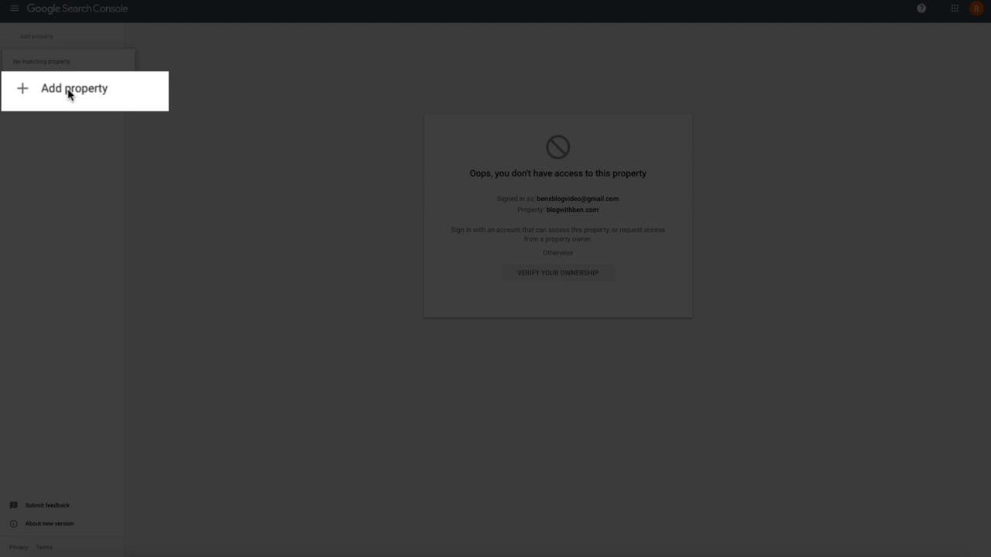
{"action": "left_click", "coordinate": [74, 88]}
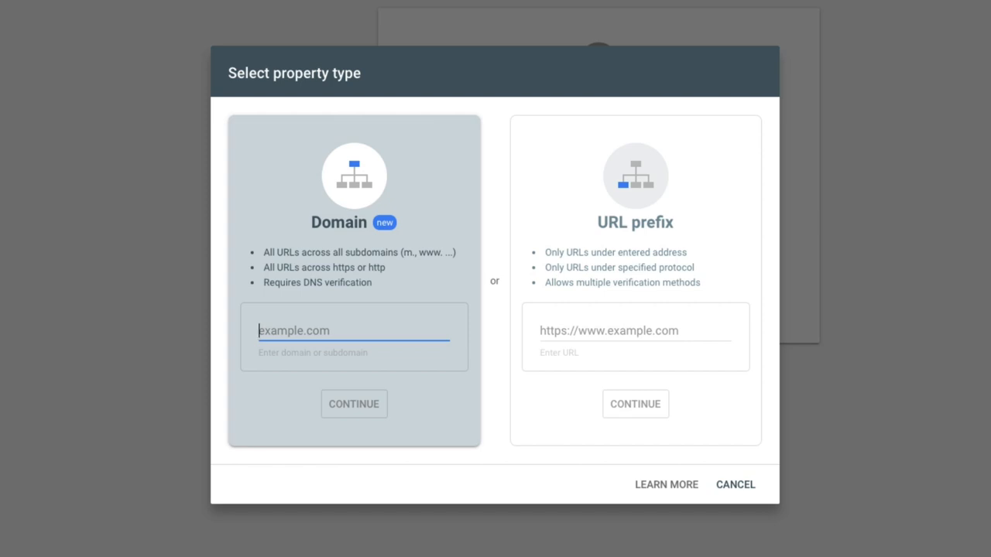
Step: Enter benslifestyleblog.com as a Domain property and continue to DNS verification
{"action": "left_click", "coordinate": [353, 331]}
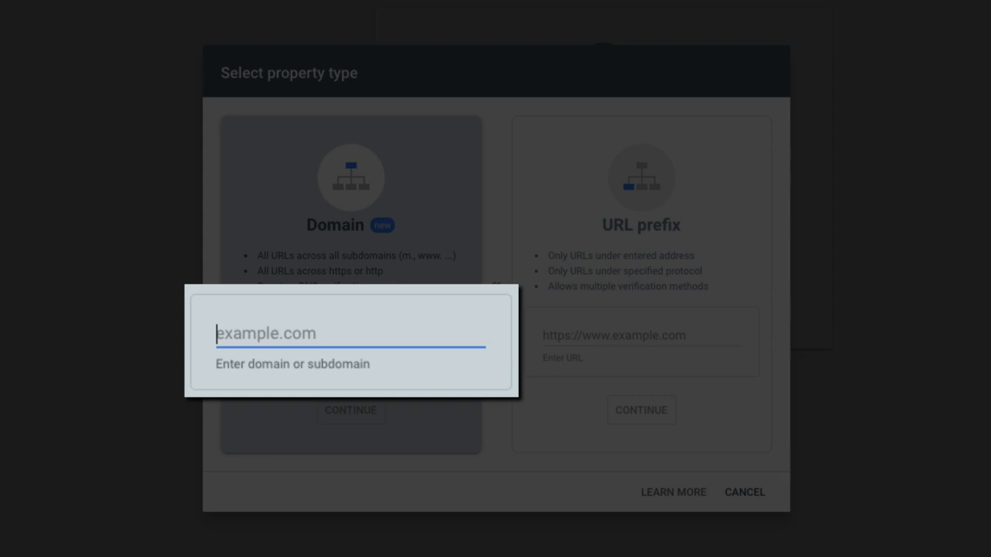
{"action": "type", "text": "benslifestyleblog.com"}
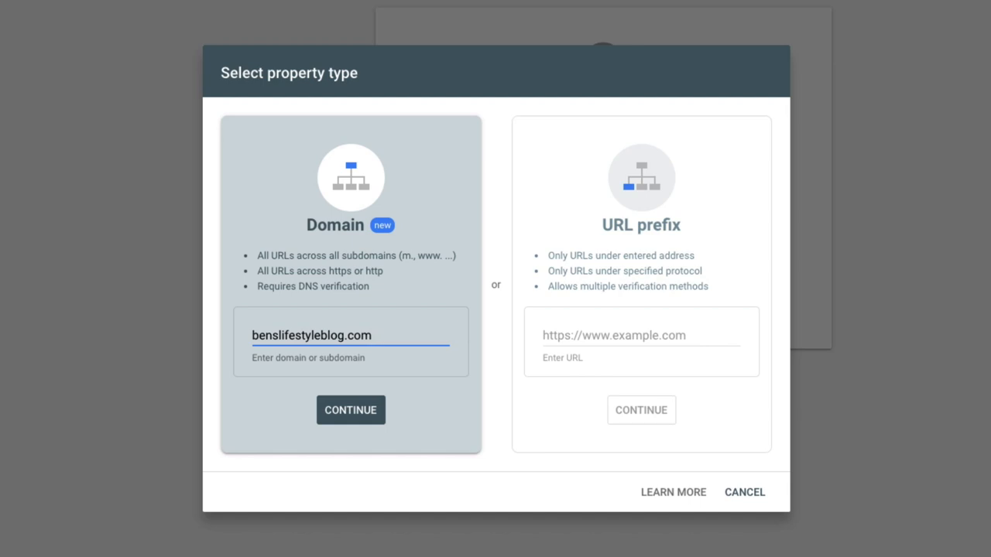
{"action": "left_click", "coordinate": [350, 335]}
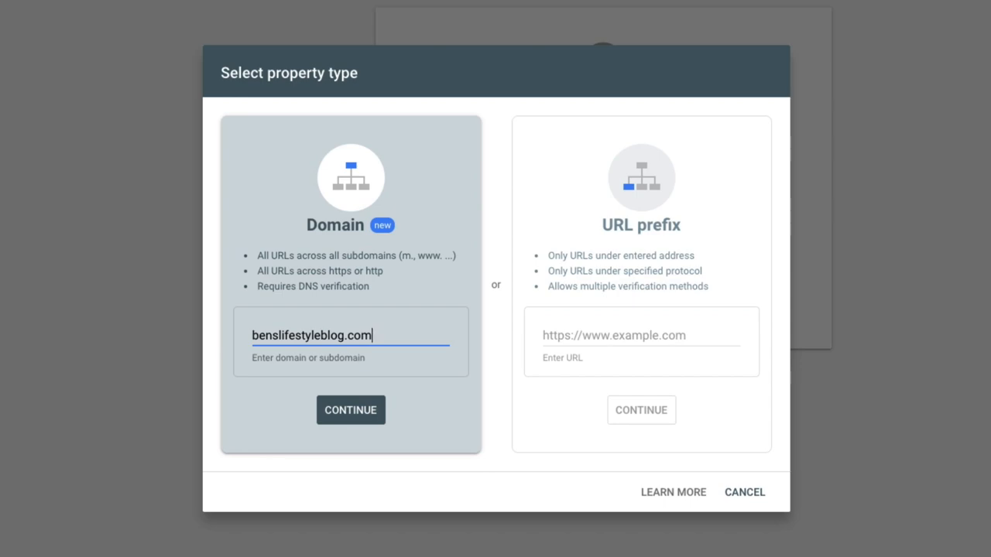
{"action": "left_click", "coordinate": [350, 409]}
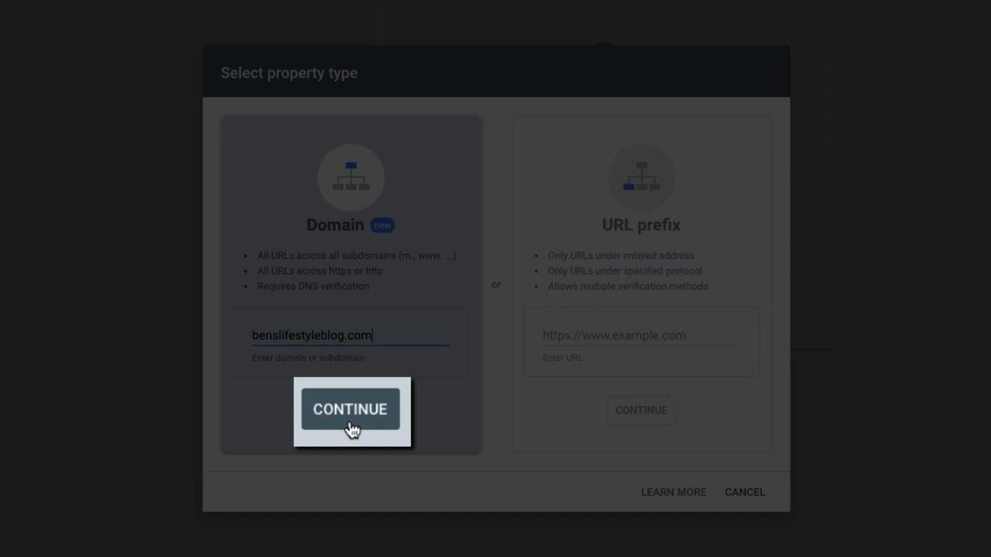
{"action": "left_click", "coordinate": [350, 409]}
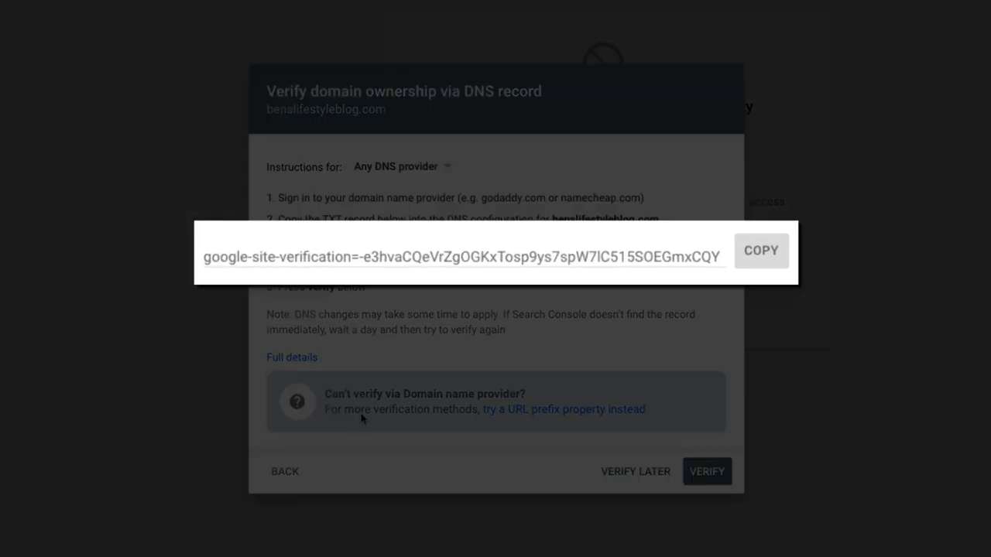
{"action": "mouse_move", "coordinate": [762, 269]}
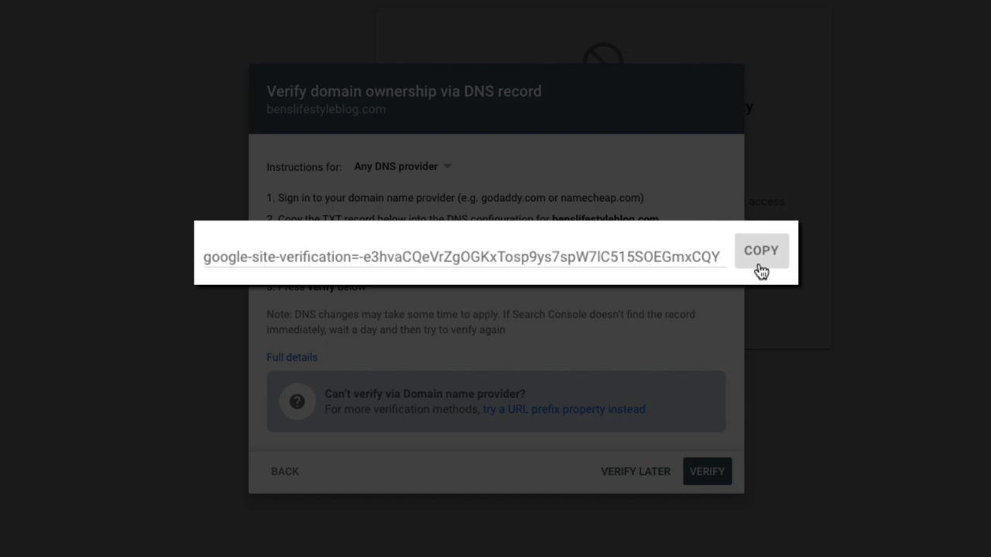
Step: Copy the google-site-verification TXT record from the verification dialog
{"action": "left_click", "coordinate": [760, 250]}
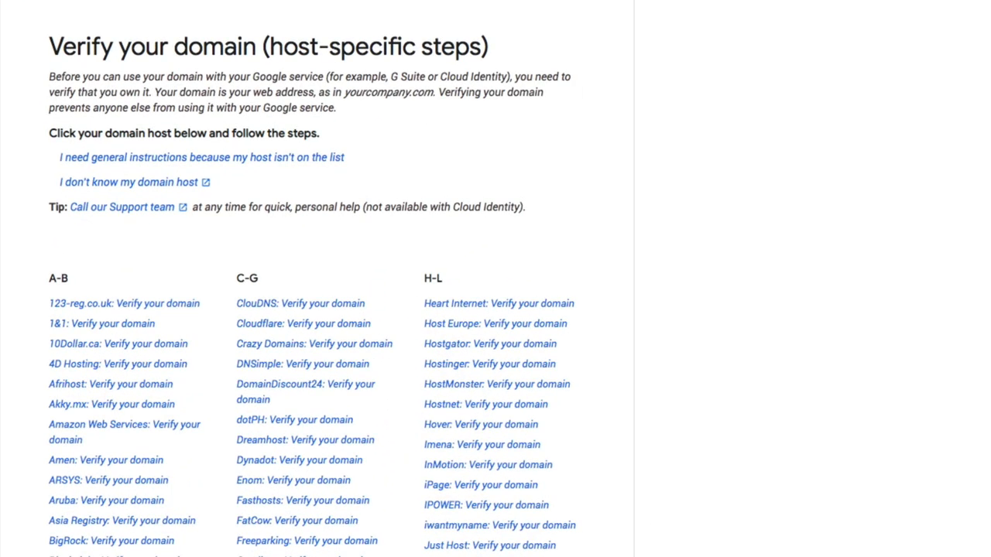
{"action": "scroll", "scroll_direction": "down", "scroll_amount": 3}
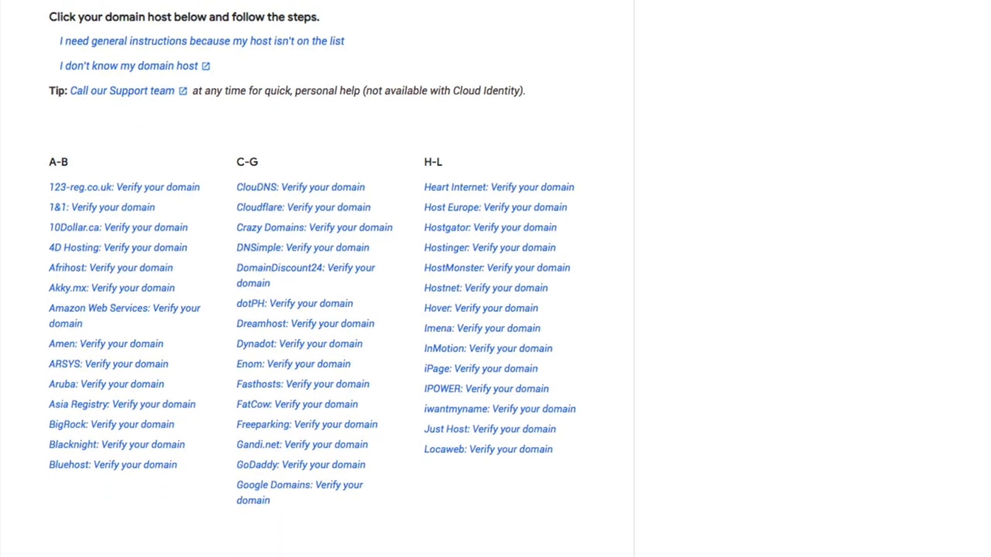
{"action": "scroll", "scroll_direction": "down", "scroll_amount": 3}
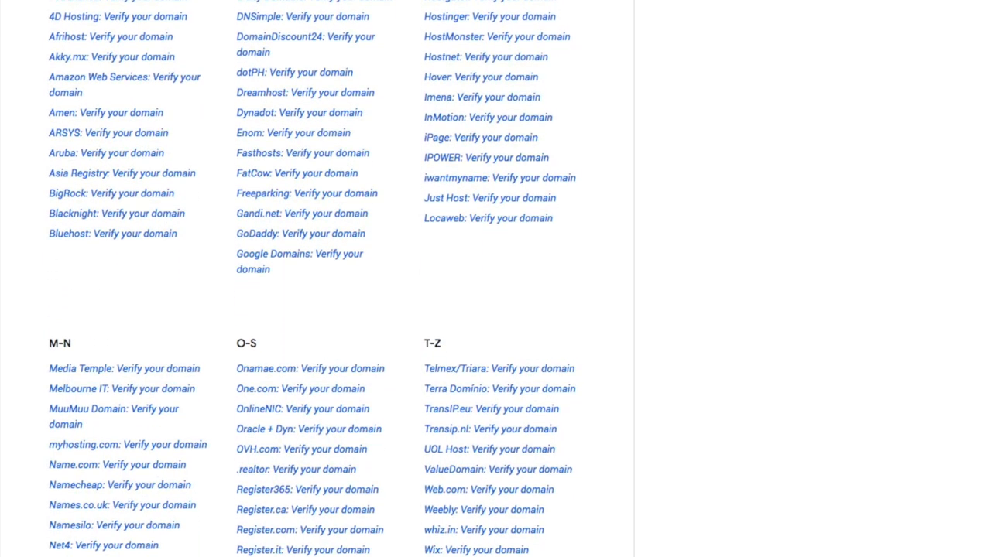
{"action": "scroll", "scroll_direction": "down", "scroll_amount": 3}
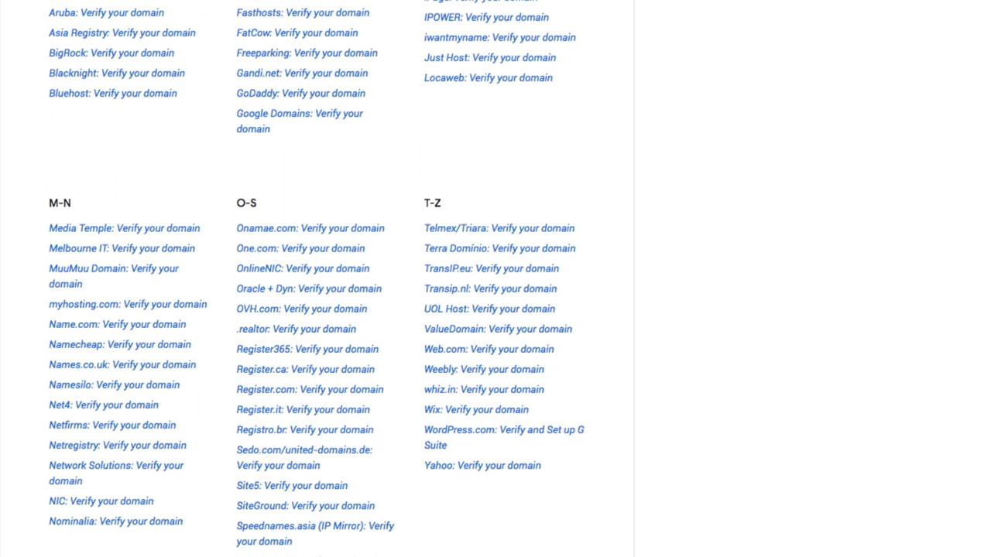
{"action": "scroll", "scroll_direction": "up", "scroll_amount": 3}
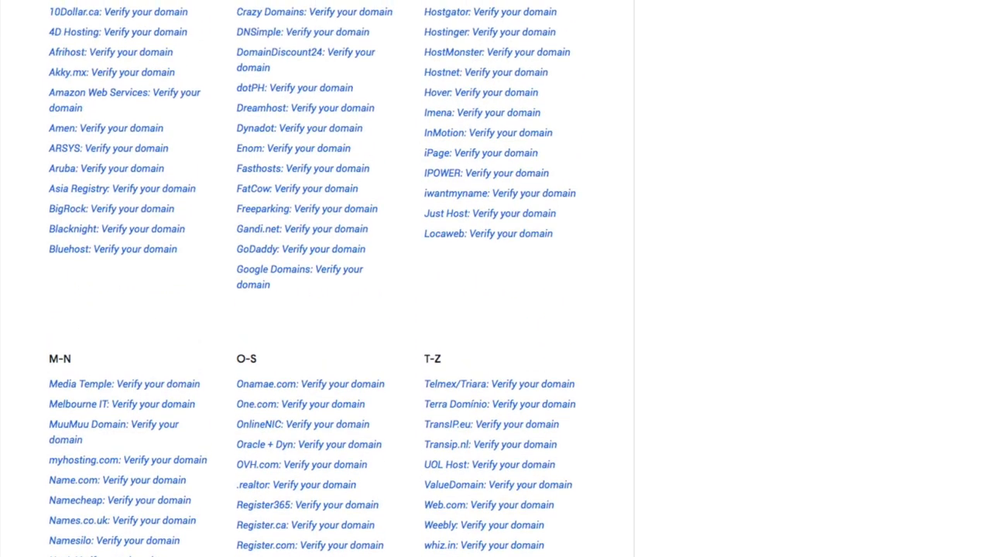
{"action": "scroll", "scroll_direction": "up", "scroll_amount": 3}
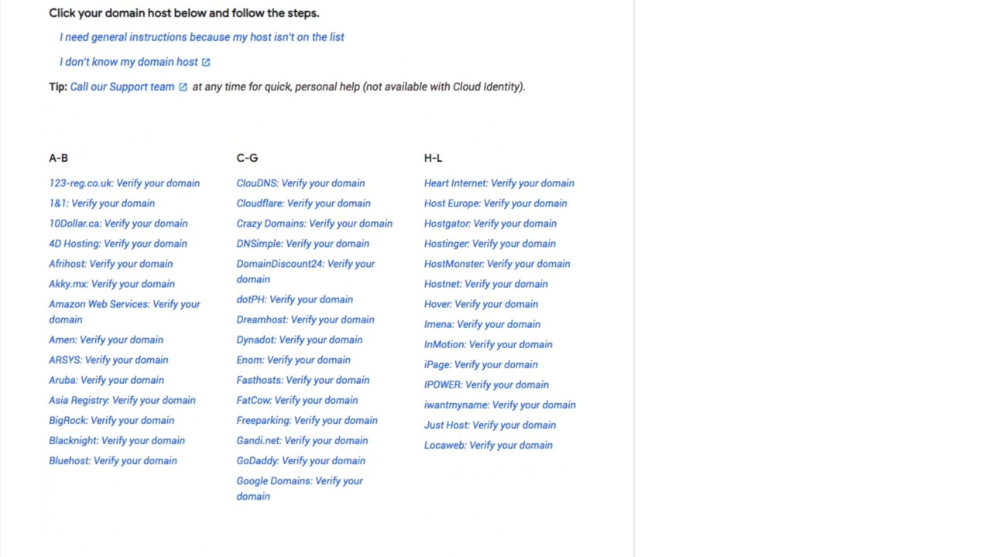
{"action": "scroll", "scroll_direction": "up", "scroll_amount": 3}
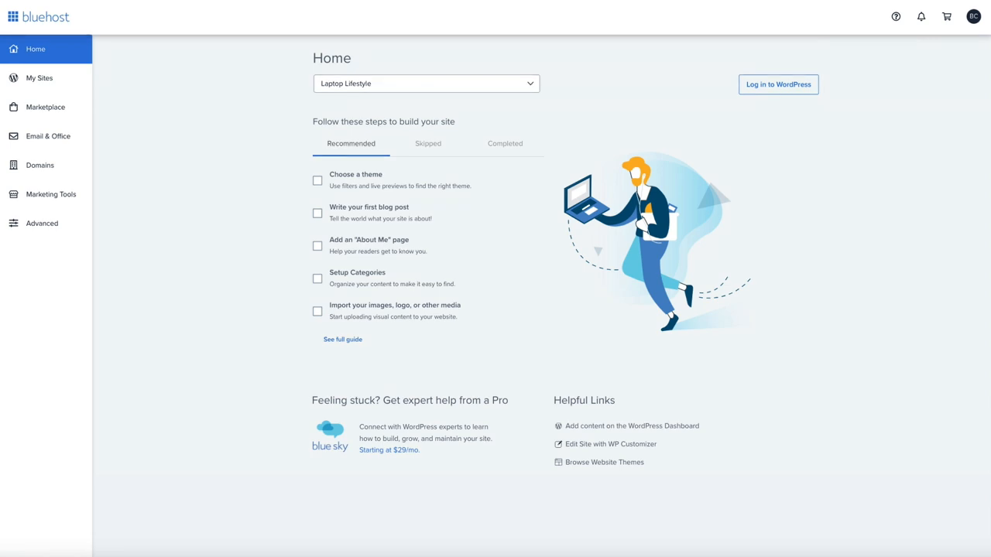
{"action": "mouse_move", "coordinate": [198, 169]}
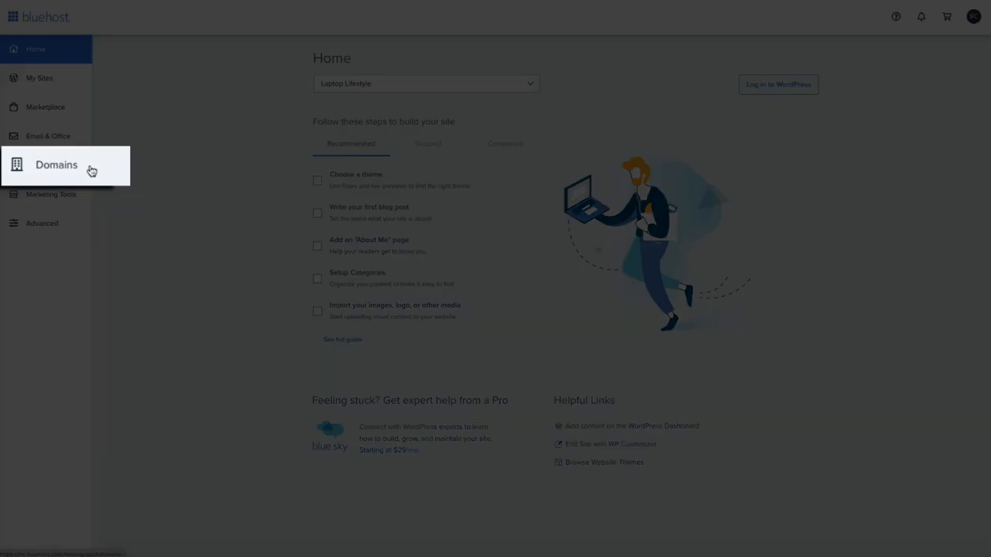
Step: From Domains, choose DNS under Manage for benslifestyleblog.com
{"action": "left_click", "coordinate": [56, 164]}
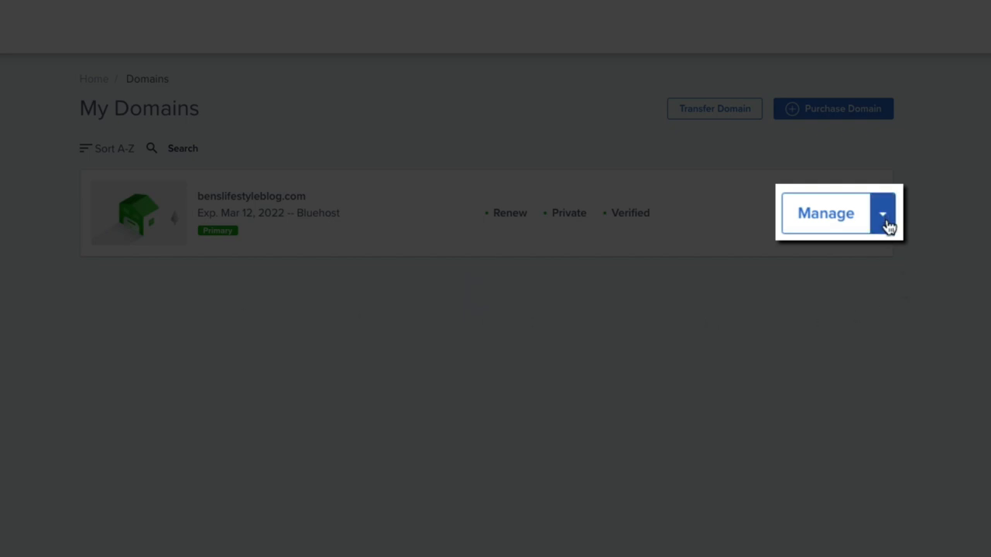
{"action": "left_click", "coordinate": [868, 214]}
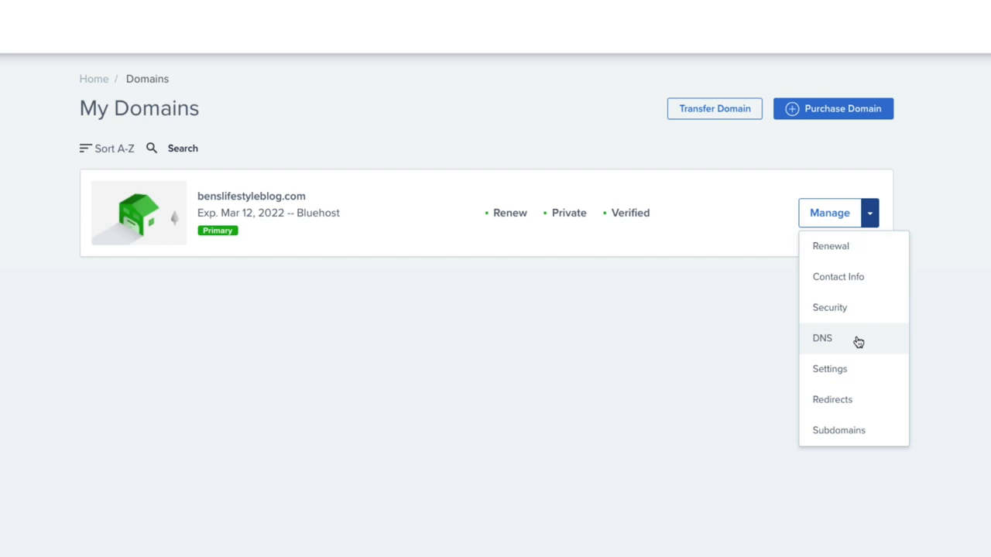
{"action": "left_click", "coordinate": [820, 338]}
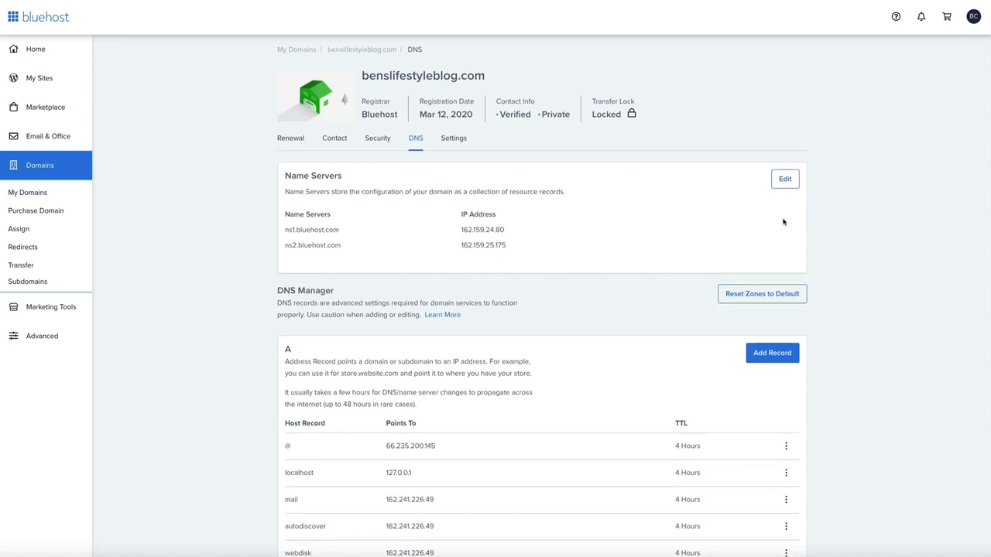
Step: Scroll the DNS page down to the TXT records listing the SPF and path entries
{"action": "scroll", "scroll_direction": "down", "scroll_amount": 3}
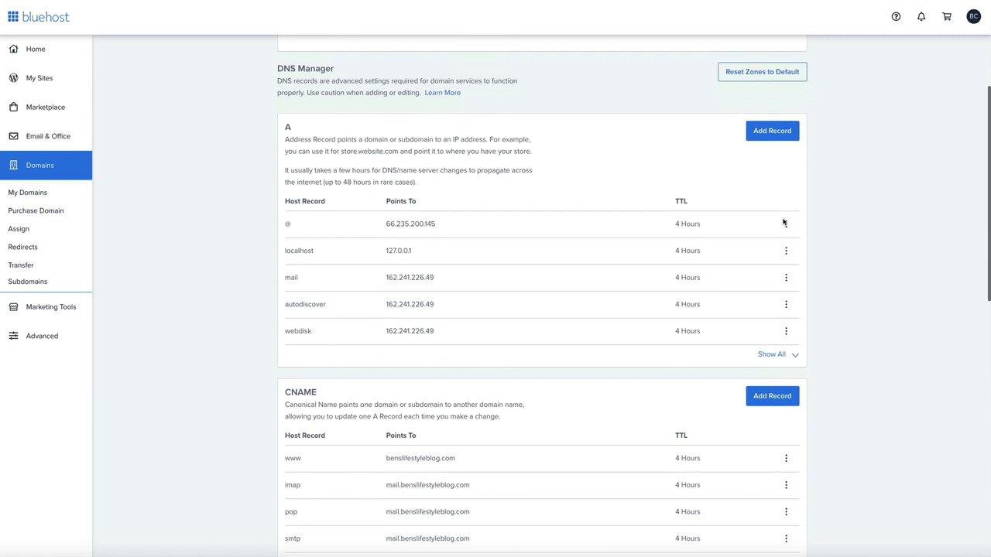
{"action": "scroll", "scroll_direction": "down", "scroll_amount": 3}
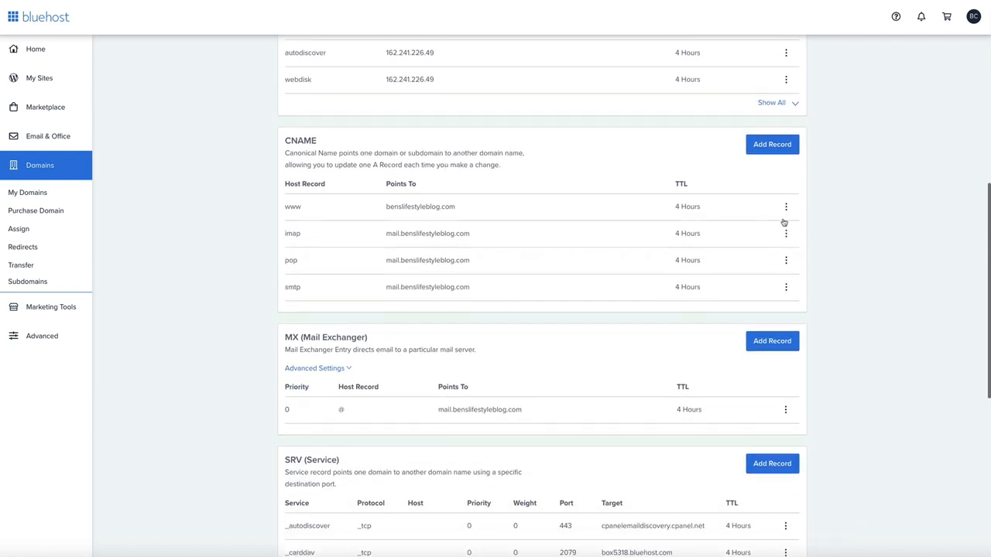
{"action": "scroll", "scroll_direction": "down", "scroll_amount": 3}
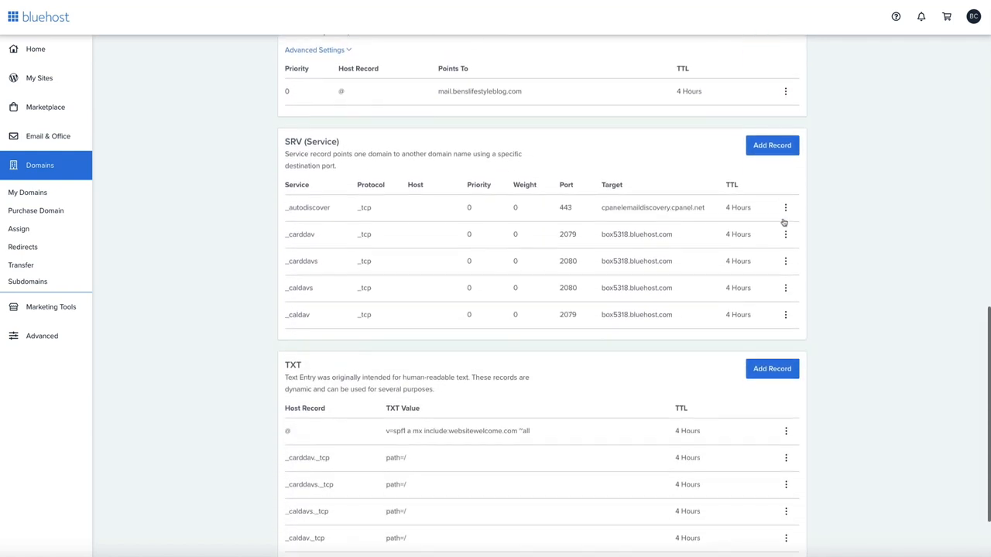
{"action": "scroll", "scroll_direction": "down", "scroll_amount": 3}
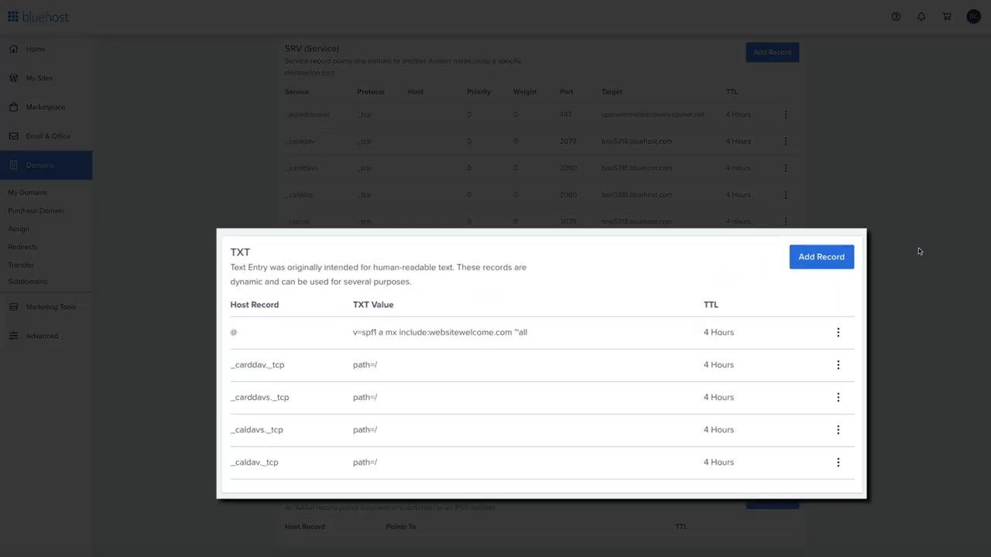
{"action": "left_click", "coordinate": [920, 251]}
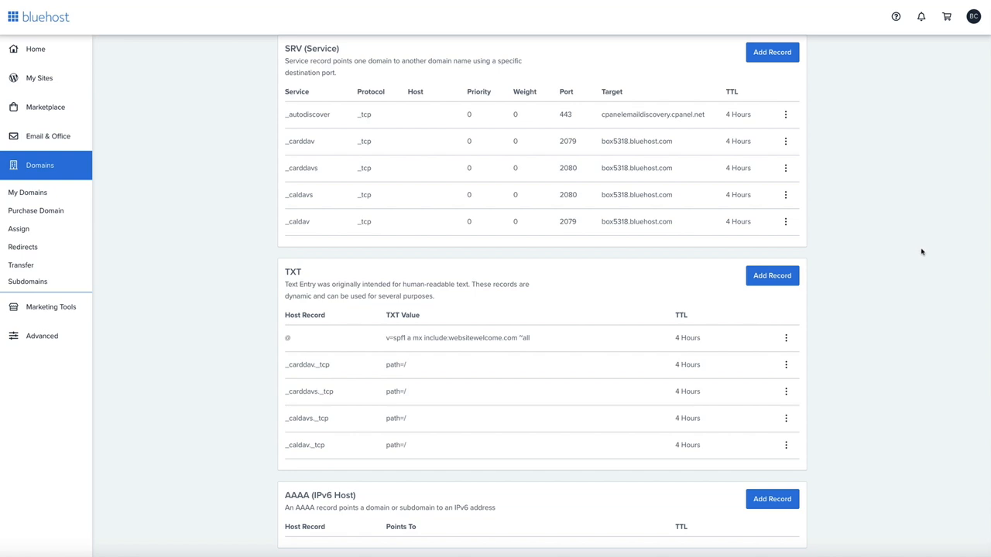
{"action": "left_click", "coordinate": [771, 275]}
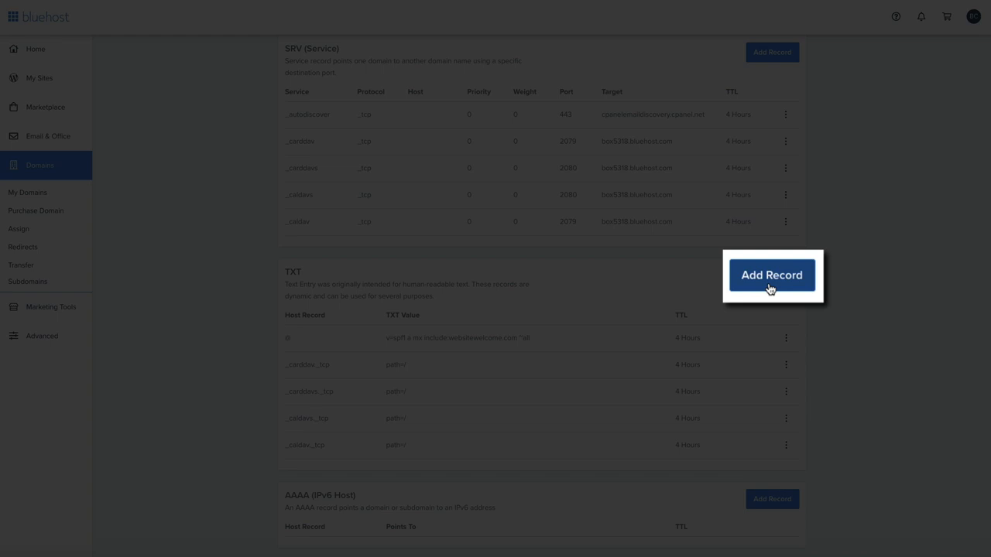
Step: Add a TXT record with host @, the Google verification token as value and 4-hour TTL
{"action": "left_click", "coordinate": [771, 275]}
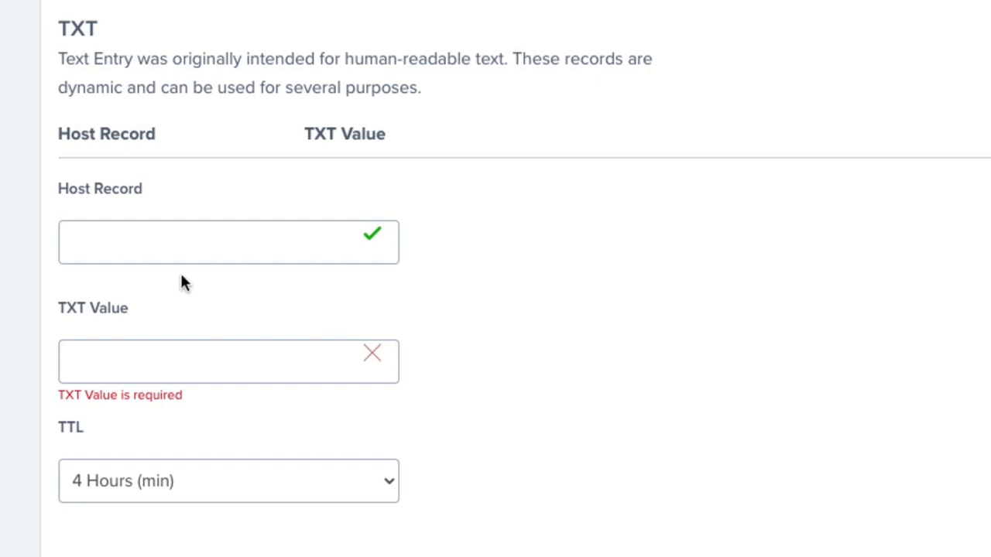
{"action": "type", "text": "@"}
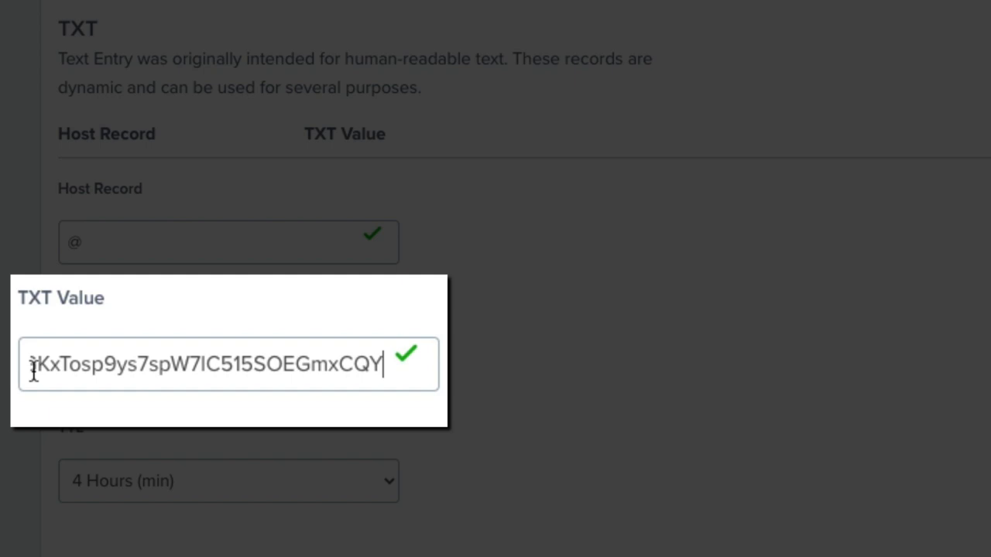
{"action": "left_click", "coordinate": [209, 362]}
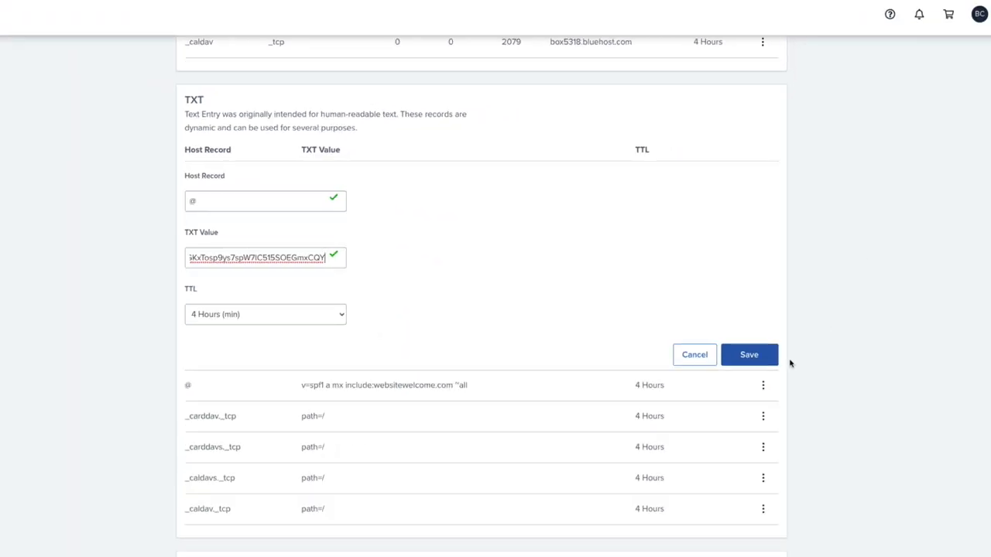
{"action": "mouse_move", "coordinate": [748, 355]}
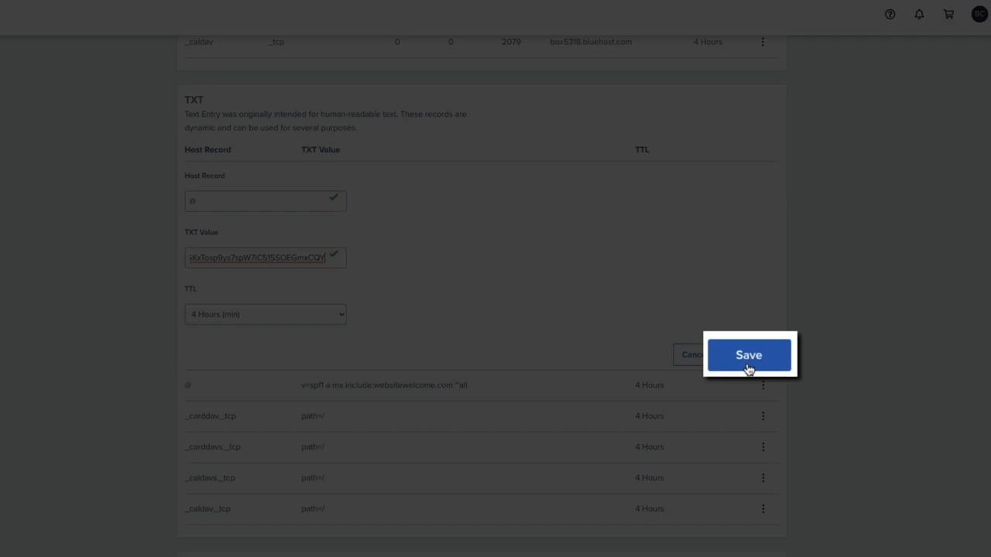
Step: Save the verification TXT record and show all TXT records in the table
{"action": "left_click", "coordinate": [748, 355]}
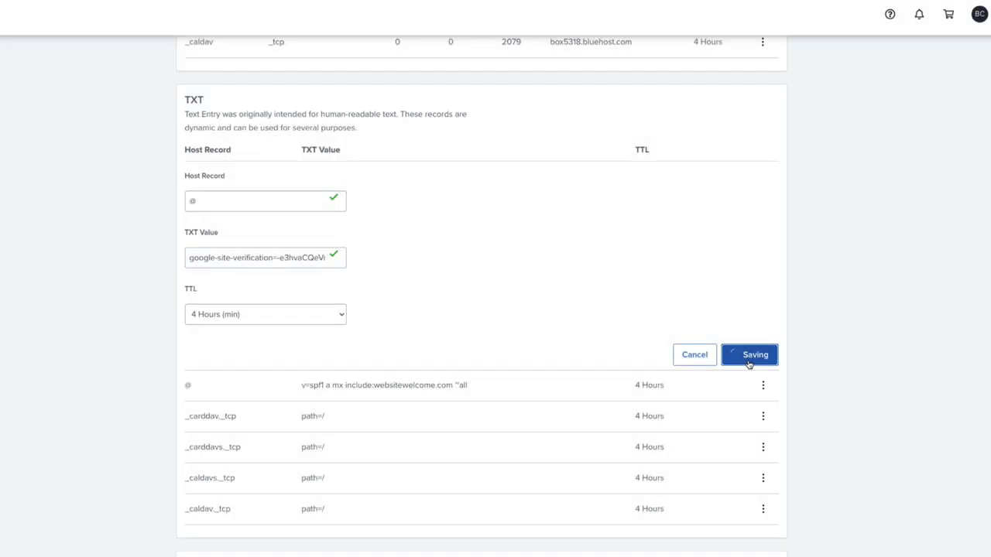
{"action": "left_click", "coordinate": [749, 354]}
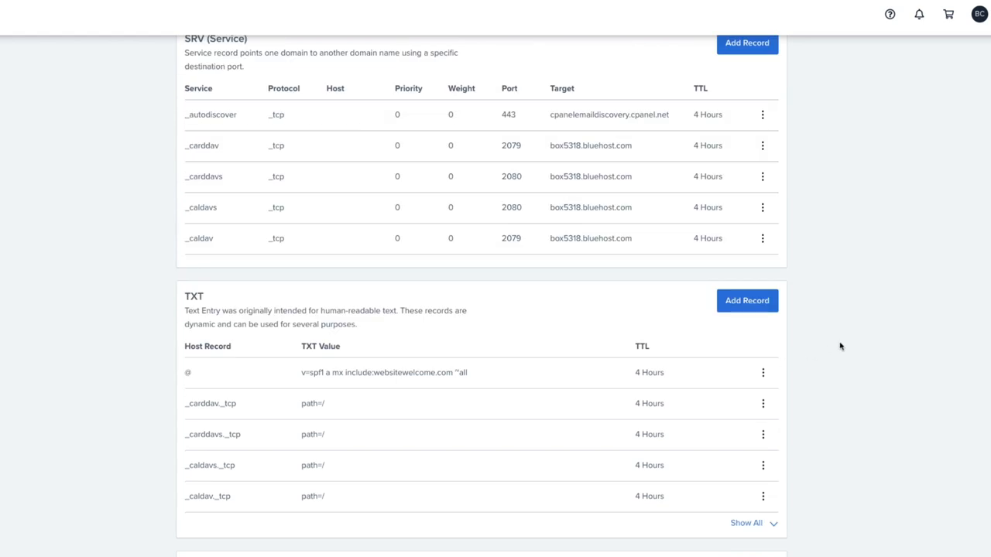
{"action": "mouse_move", "coordinate": [813, 542]}
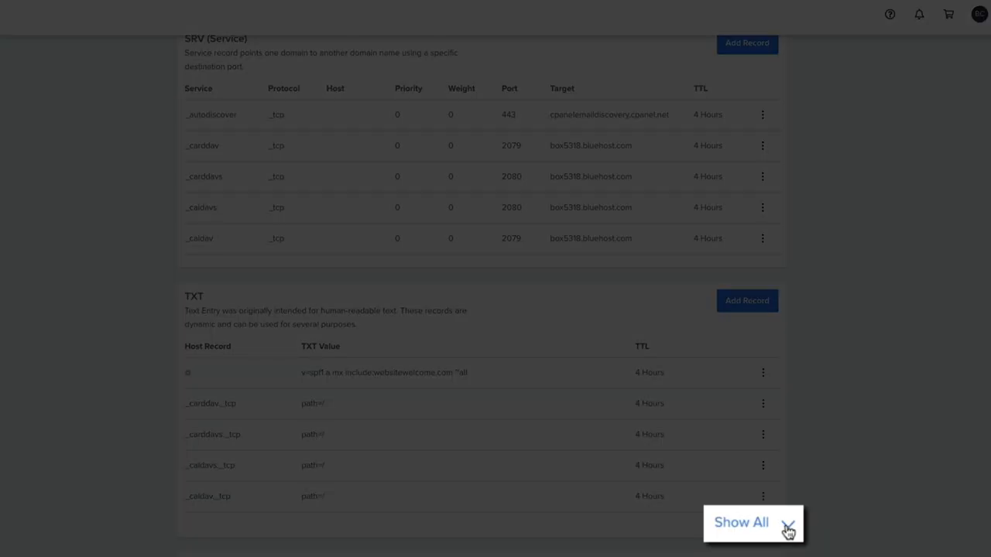
{"action": "left_click", "coordinate": [740, 523]}
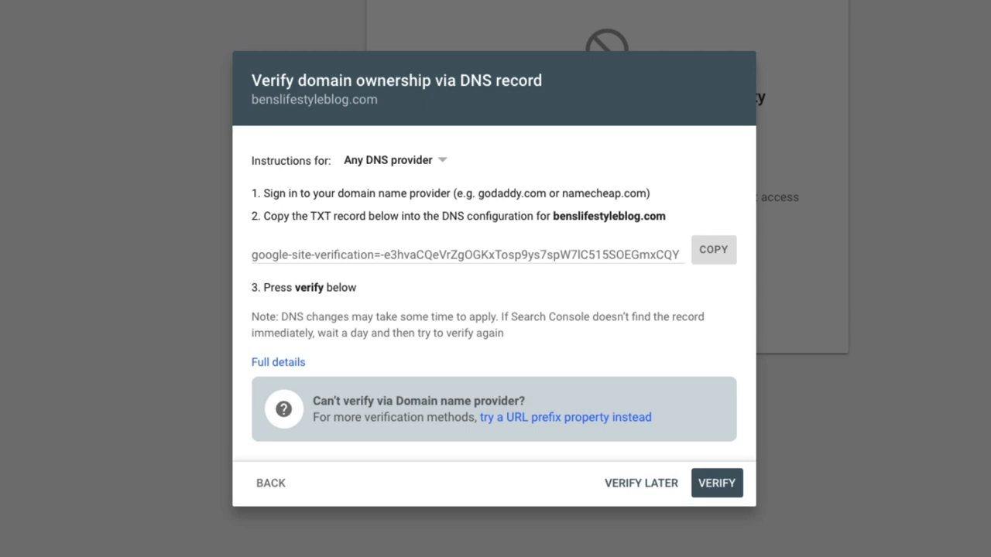
Step: Run VERIFY in the 'Verify domain ownership via DNS record' dialog
{"action": "left_click", "coordinate": [715, 484]}
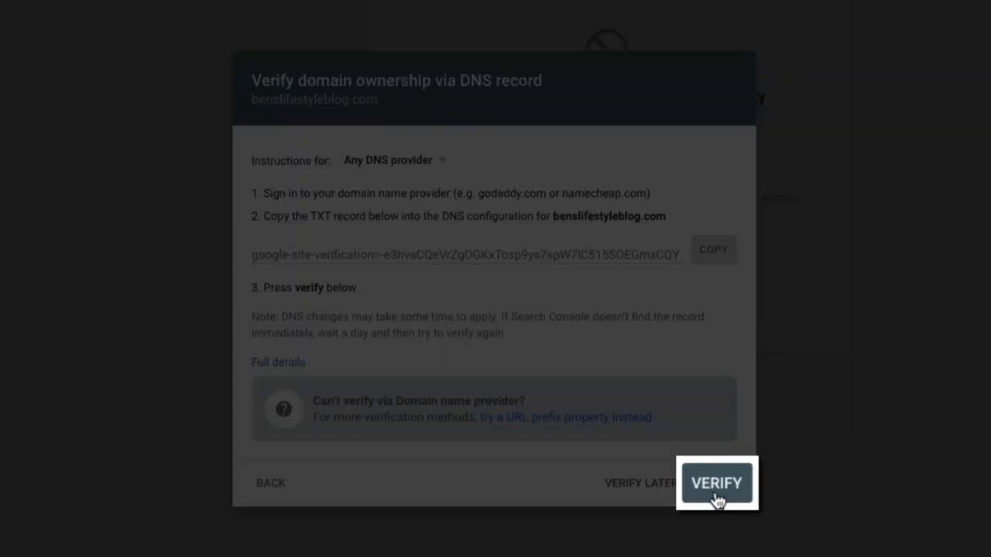
{"action": "left_click", "coordinate": [715, 483]}
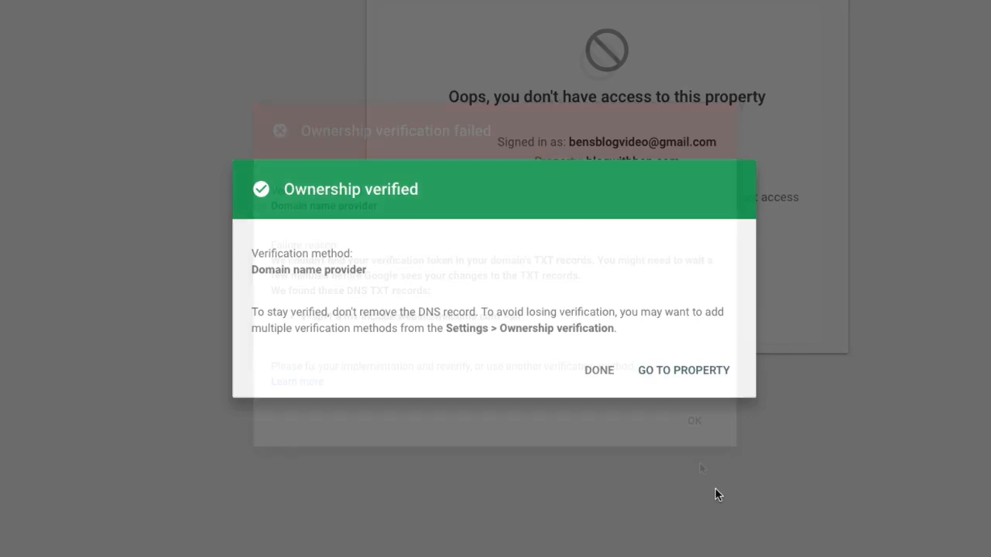
Step: Dismiss the failed message, verify again and close the 'Ownership verified' confirmation
{"action": "left_click", "coordinate": [598, 370]}
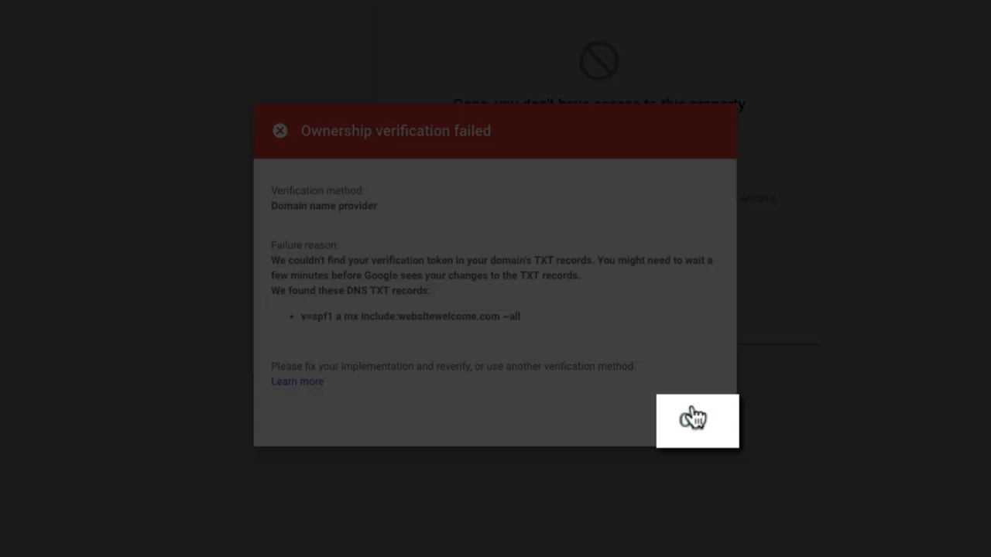
{"action": "left_click", "coordinate": [696, 421]}
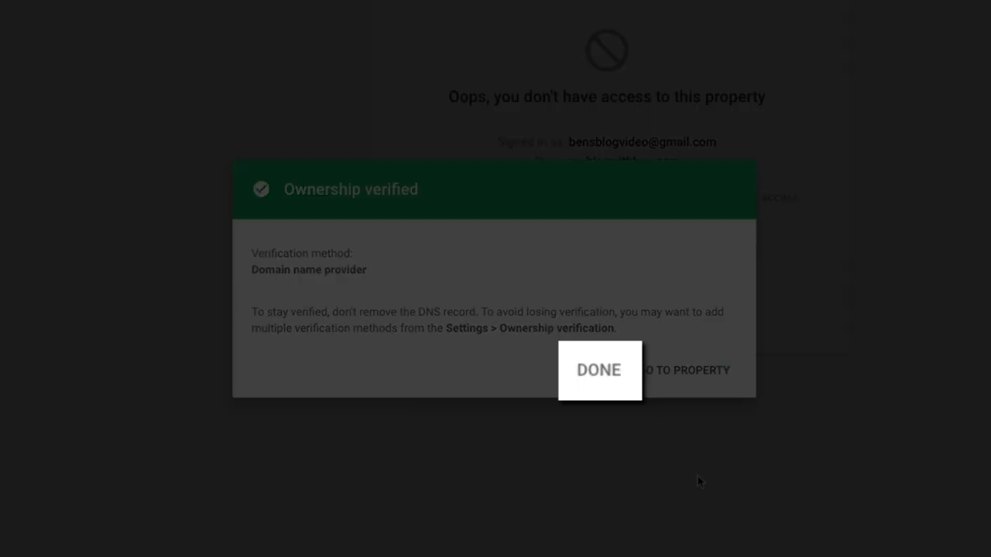
{"action": "mouse_move", "coordinate": [598, 368]}
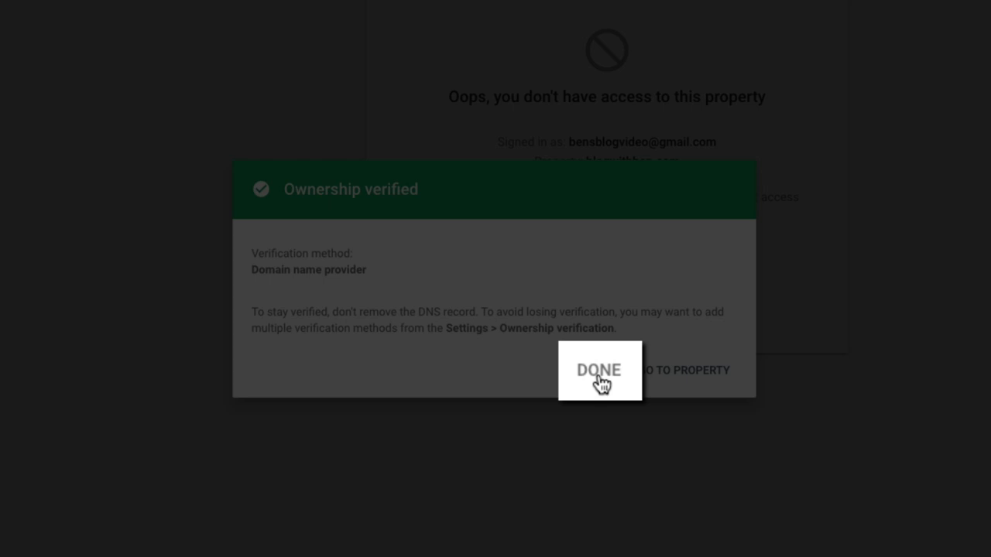
{"action": "left_click", "coordinate": [597, 370]}
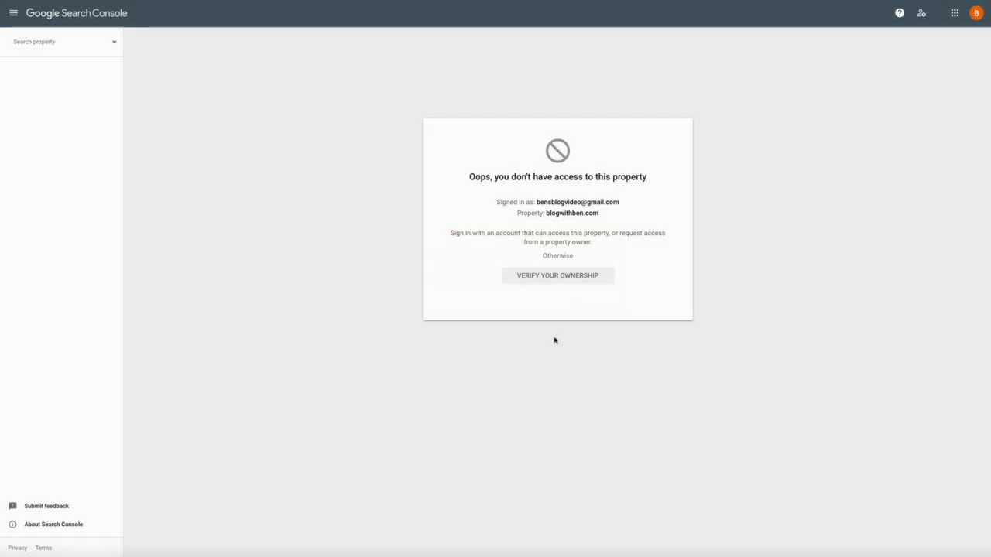
Step: Switch the Search Console property to benslifestyleblog.com to show its Overview page
{"action": "left_click", "coordinate": [62, 40]}
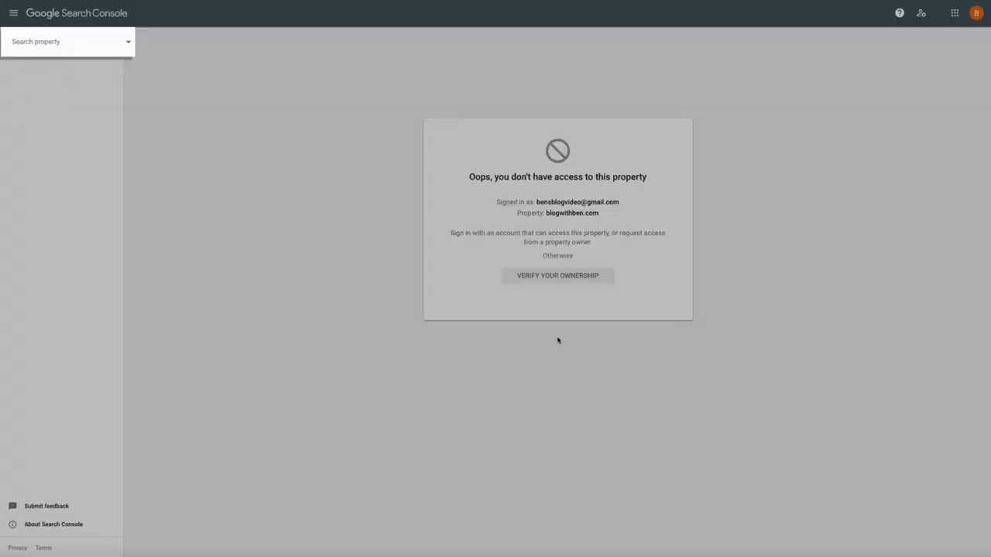
{"action": "left_click", "coordinate": [68, 40]}
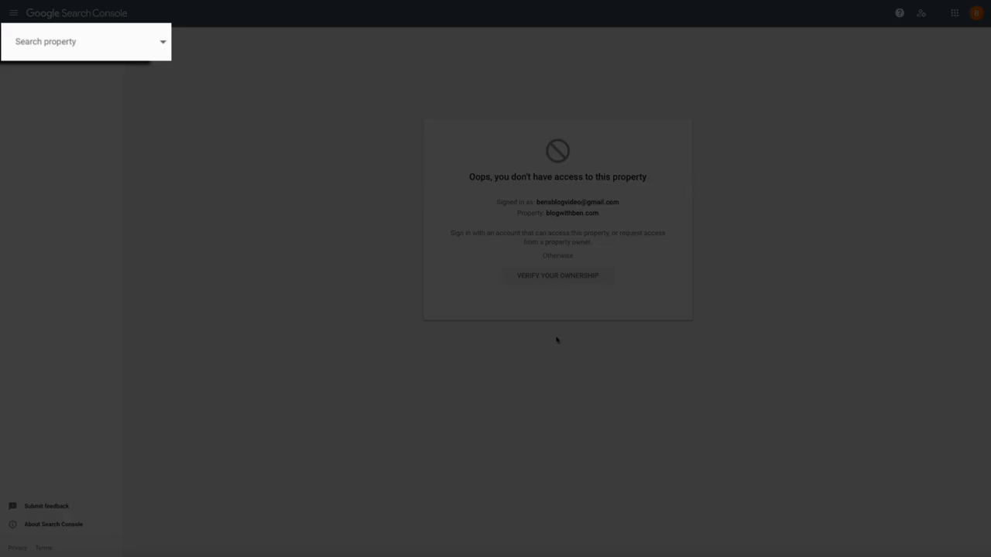
{"action": "left_click", "coordinate": [78, 40]}
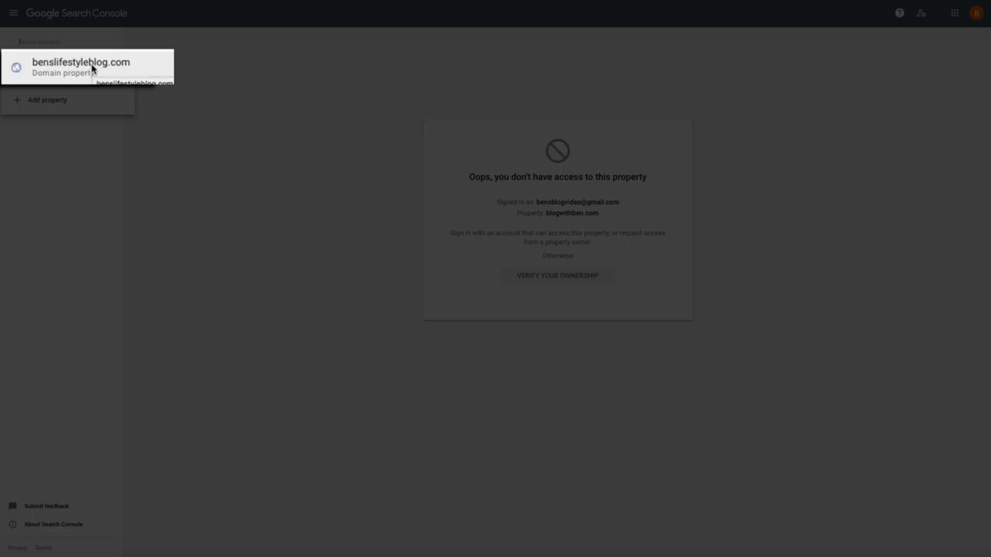
{"action": "left_click", "coordinate": [80, 68]}
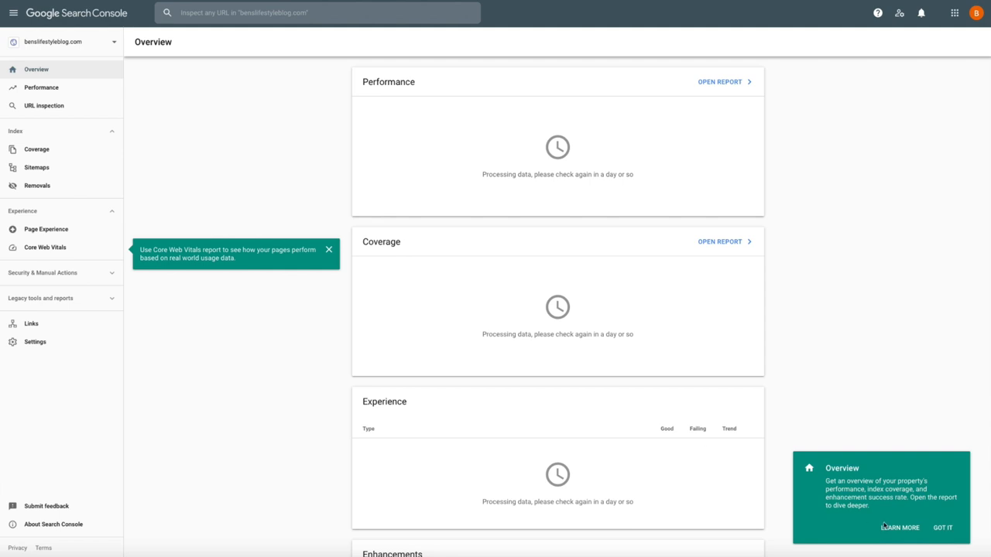
Step: Use LEARN MORE on the Overview tip card to show the overview-page help article
{"action": "left_click", "coordinate": [899, 526]}
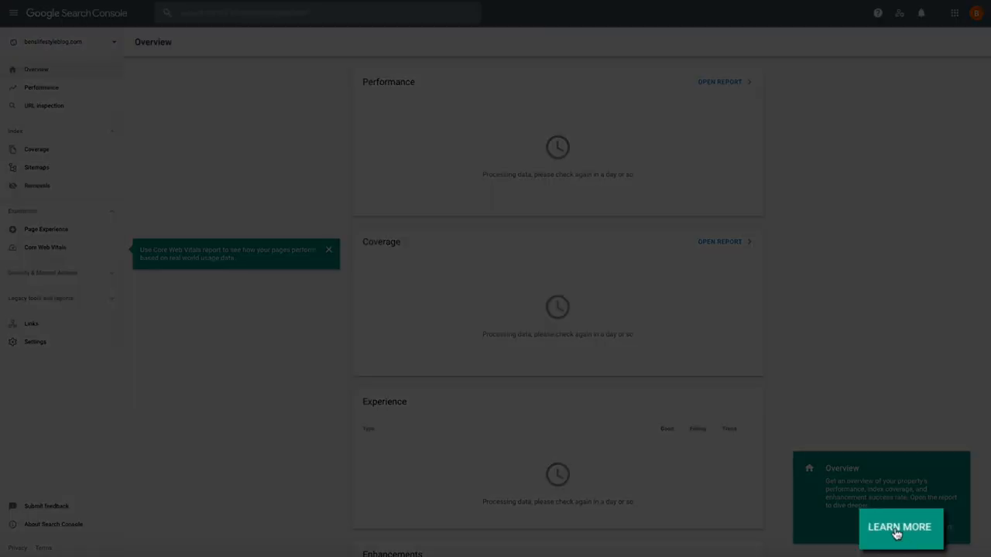
{"action": "left_click", "coordinate": [899, 527]}
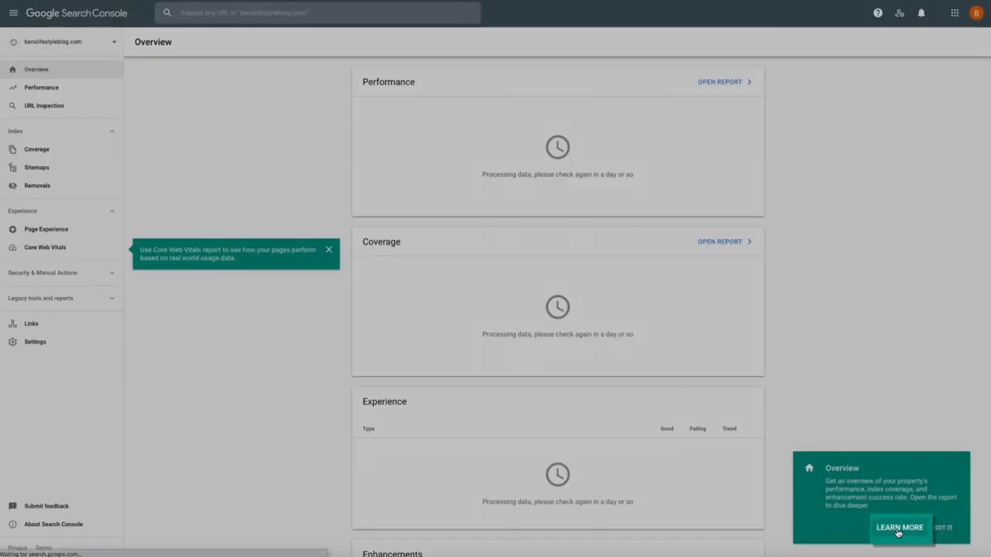
{"action": "left_click", "coordinate": [900, 528]}
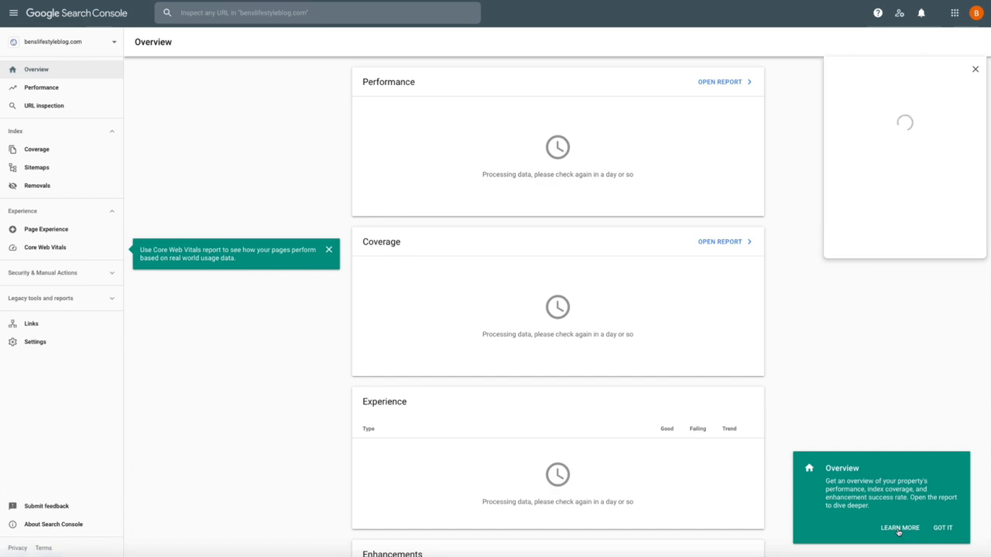
{"action": "left_click", "coordinate": [900, 526]}
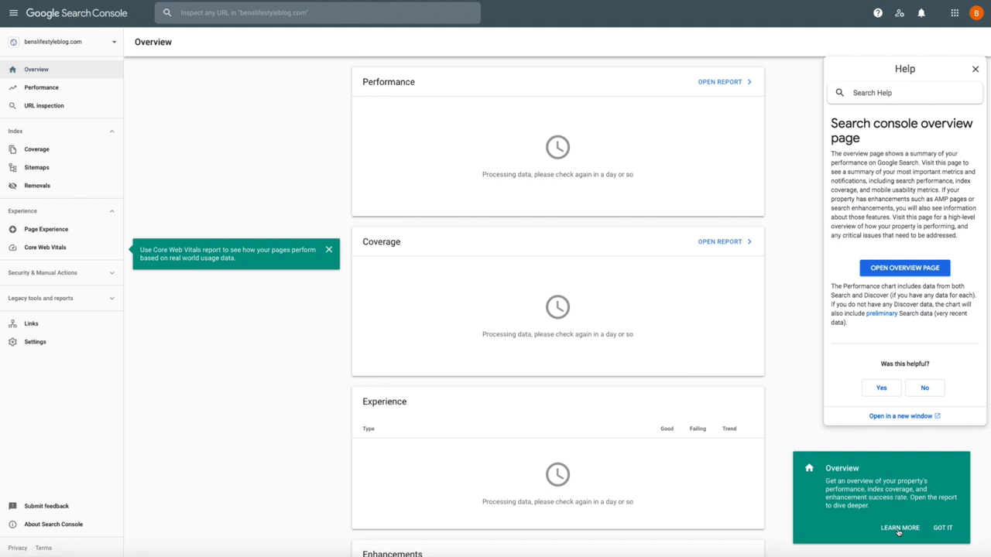
{"action": "left_click", "coordinate": [899, 528]}
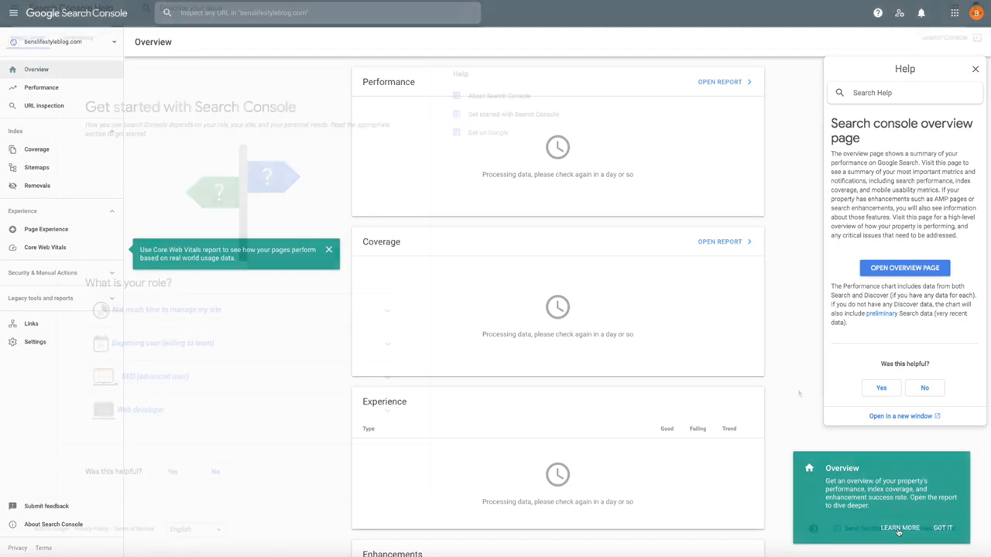